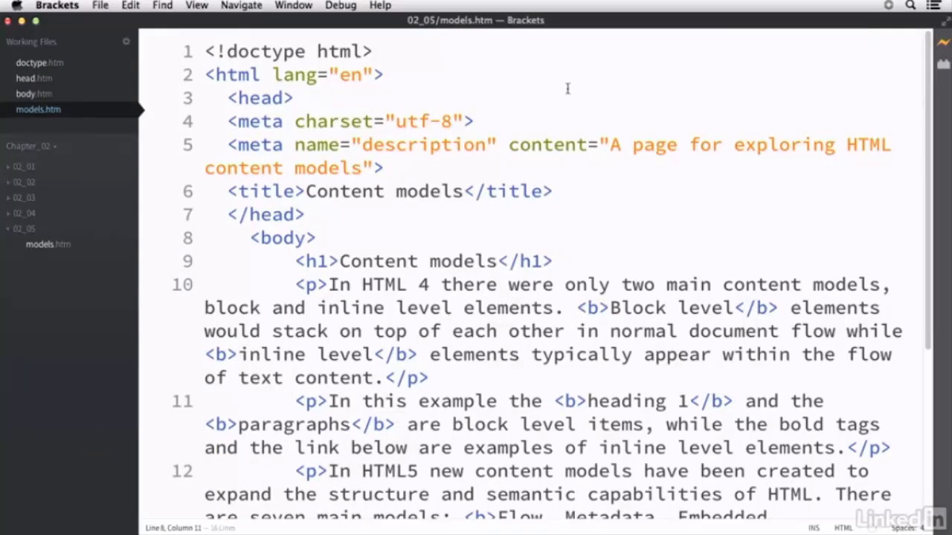
Step: Select the interactive graphic link markup in models.htm and view the page in Chrome
scroll("down", 3)
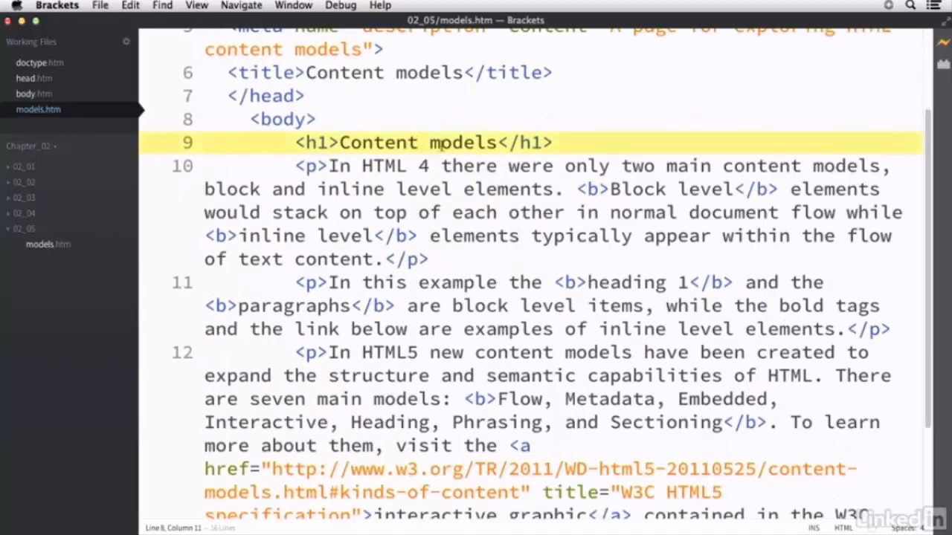
mouse_move(405, 211)
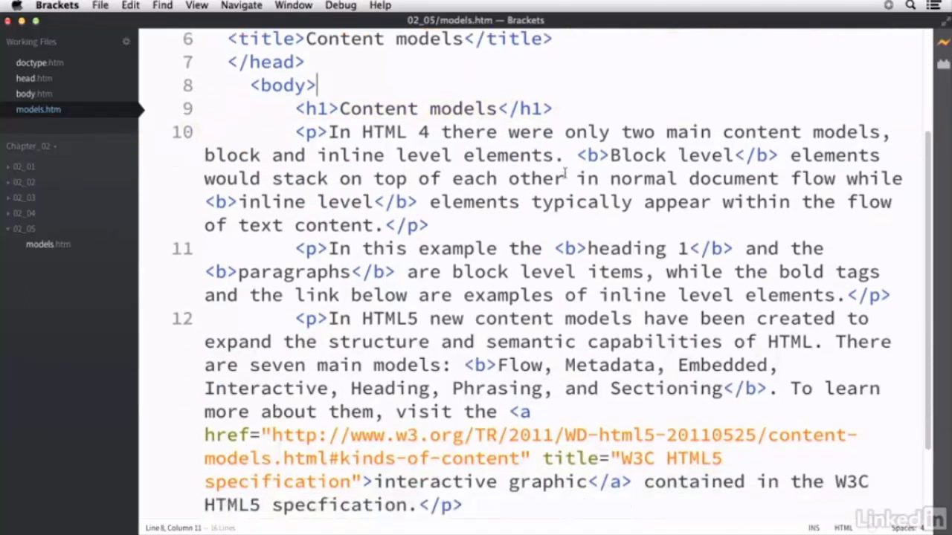
left_click_drag(574, 156, 776, 156)
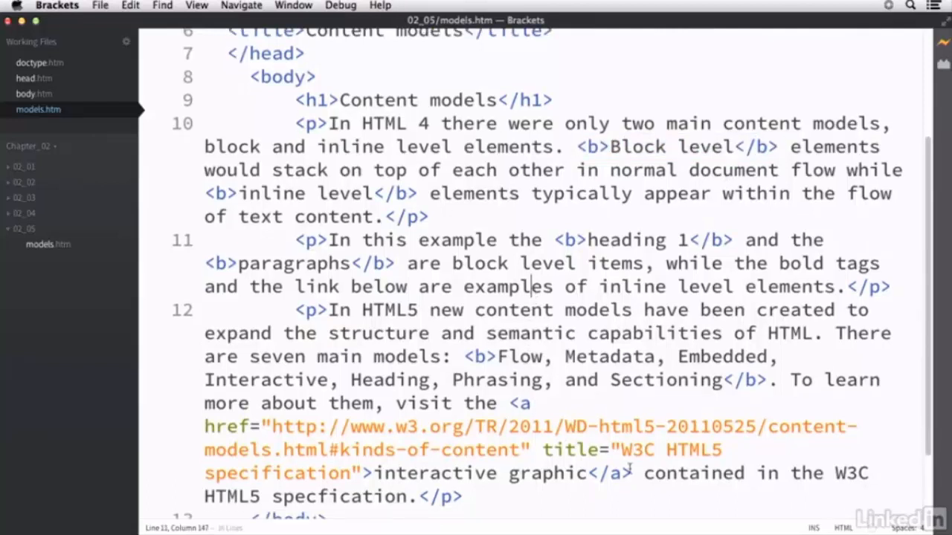
left_click_drag(509, 402, 629, 473)
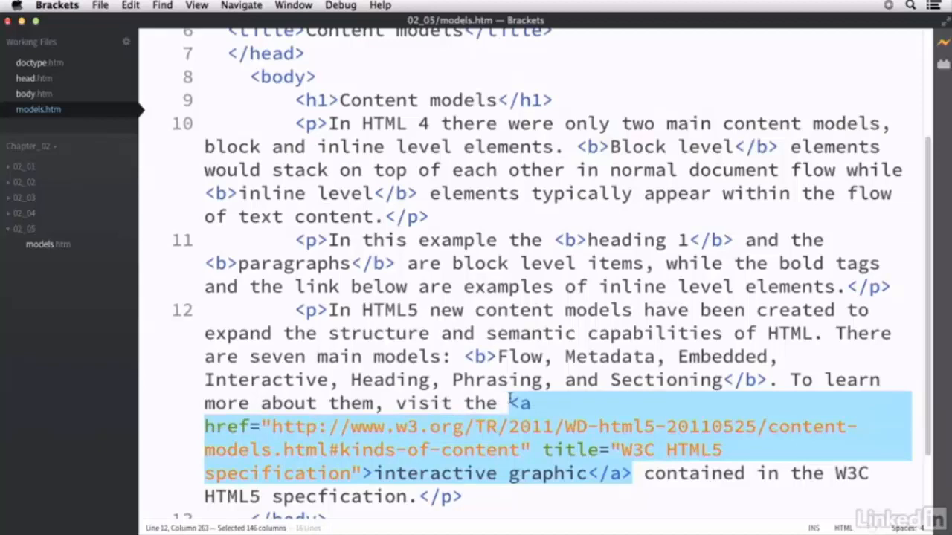
left_click(490, 285)
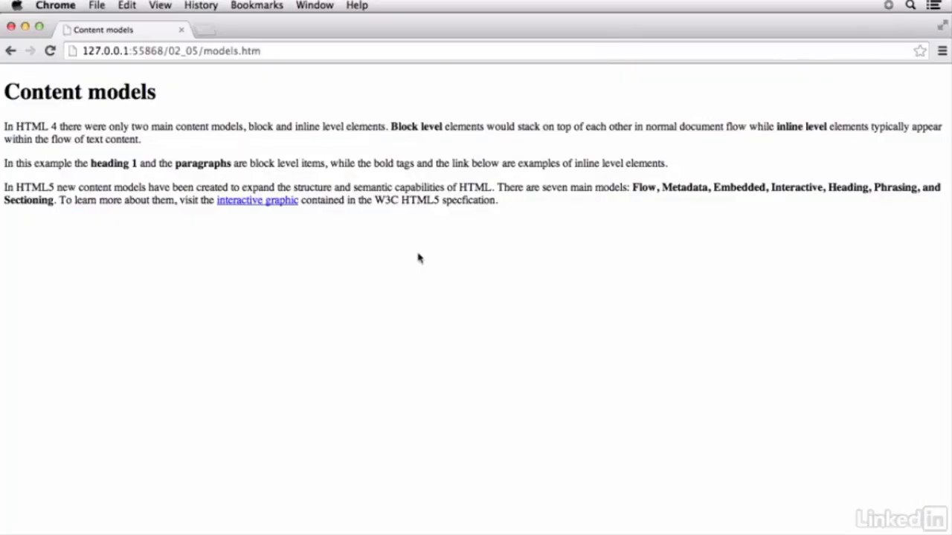
mouse_move(77, 113)
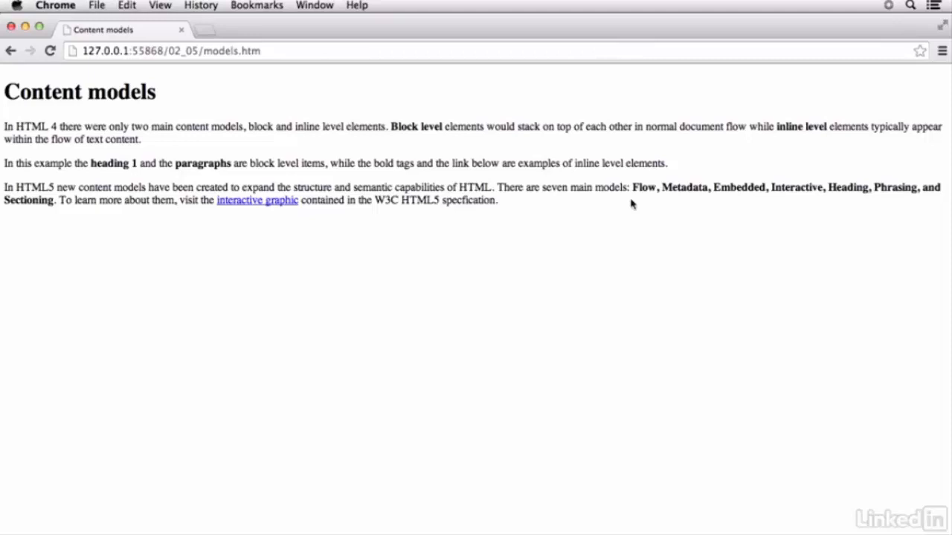
mouse_move(256, 205)
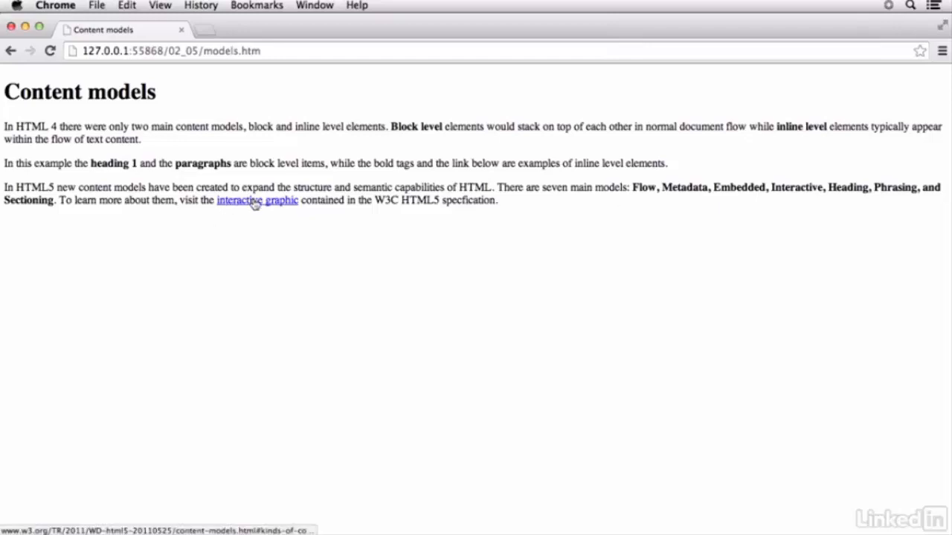
Step: Follow the interactive graphic link to the W3C kinds-of-content page and reach the Venn diagram
left_click(255, 199)
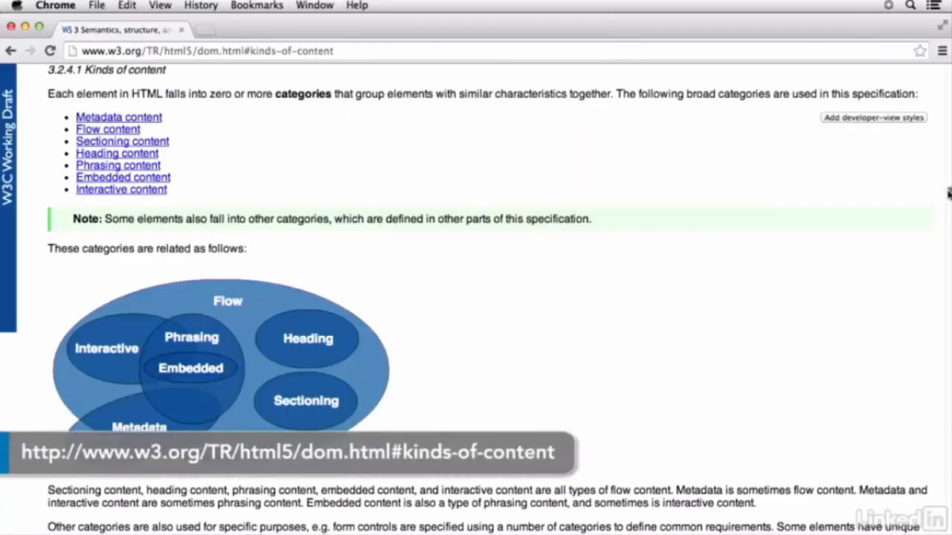
scroll("down", 3)
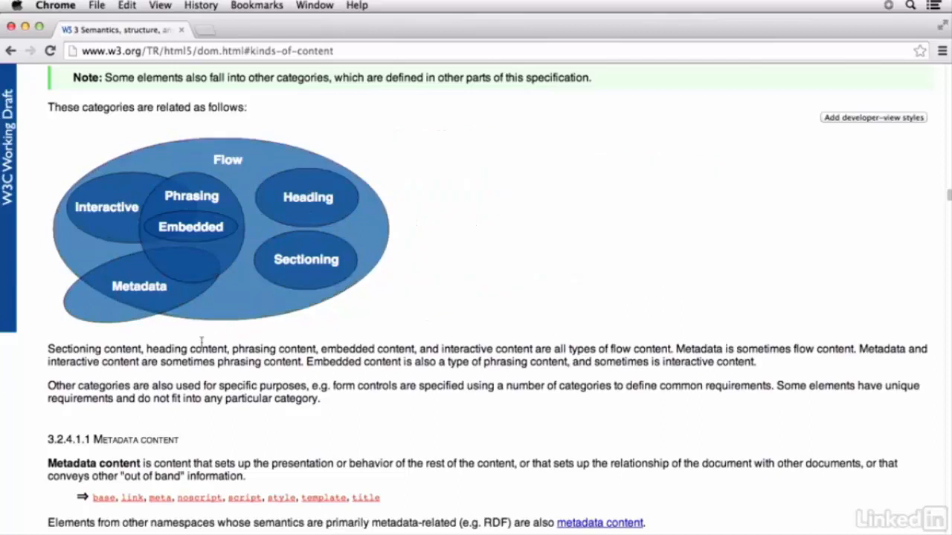
mouse_move(101, 313)
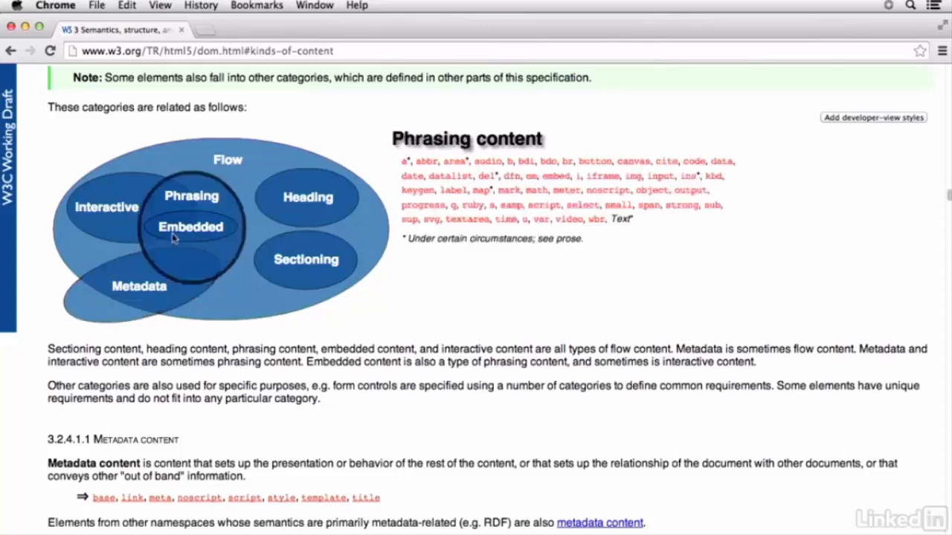
Step: Reveal the embedded, then sectioning content element lists (article, aside, nav, section) in the diagram
left_click(191, 226)
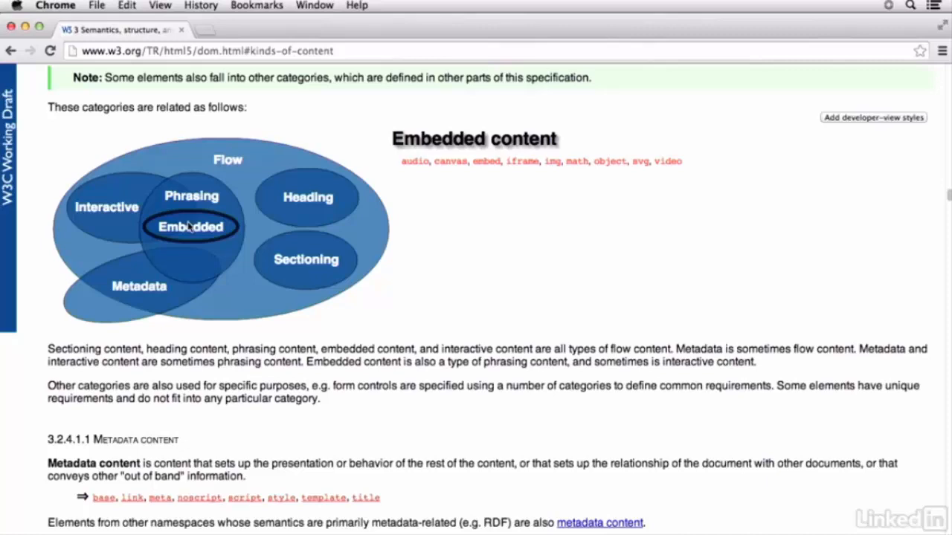
left_click(107, 207)
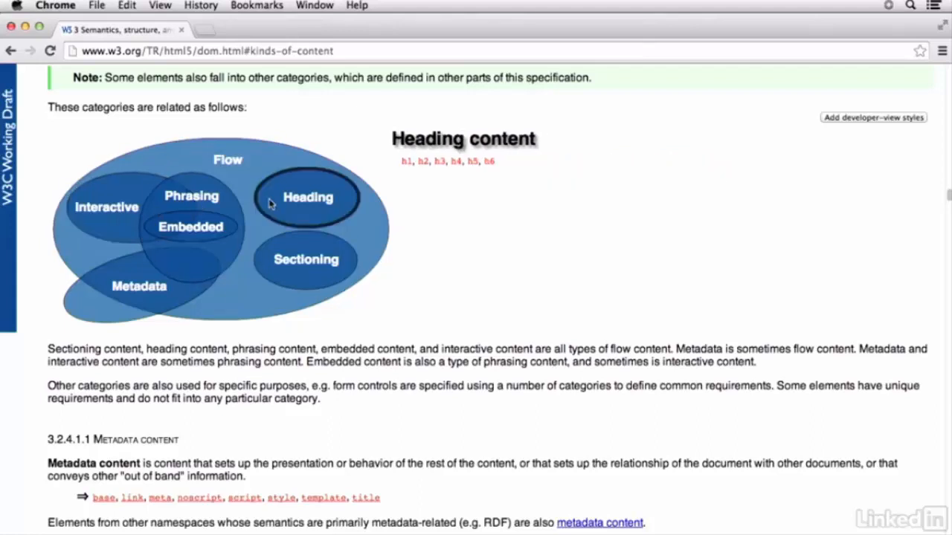
mouse_move(281, 203)
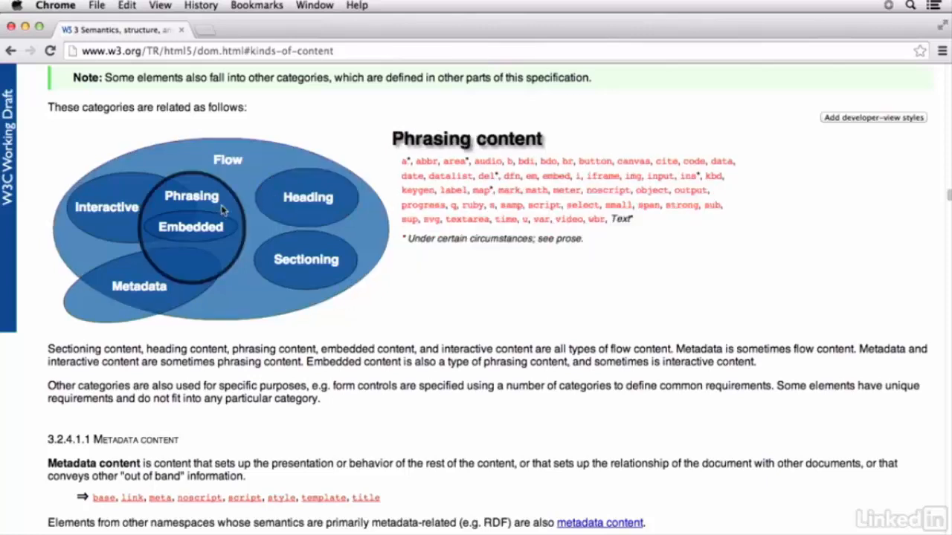
mouse_move(226, 205)
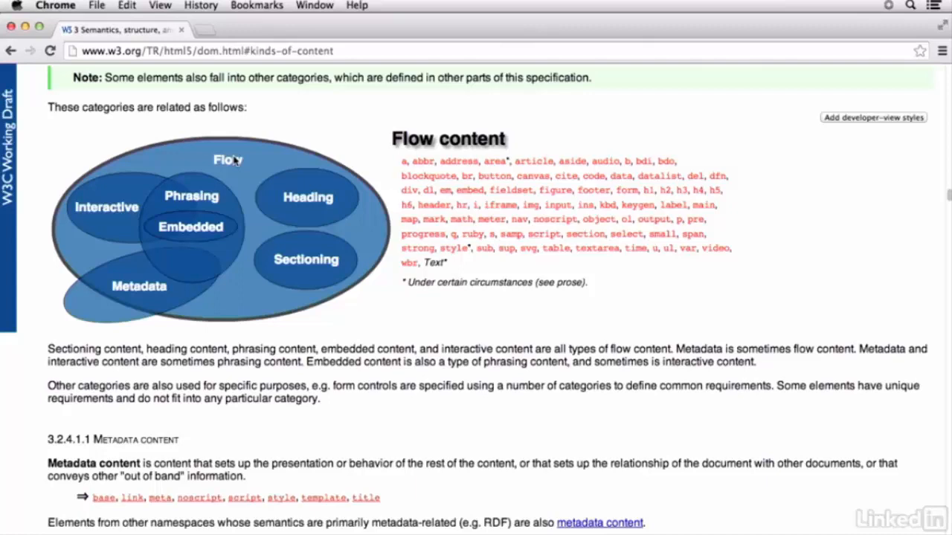
left_click(305, 259)
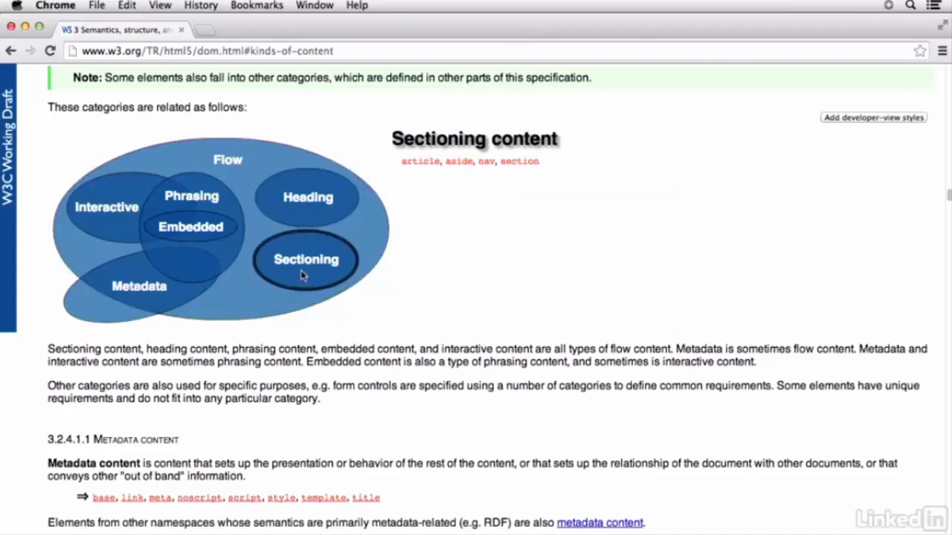